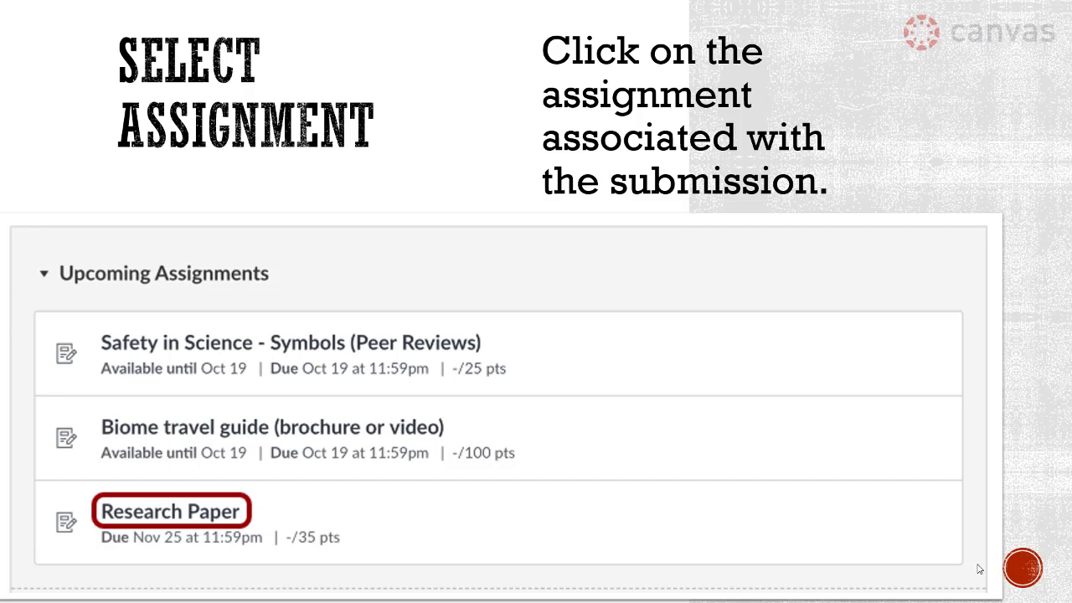
Step: Advance the slideshow from 'Select Assignment' to the 'Submit Assignment' slide
{"action": "left_click", "coordinate": [170, 511]}
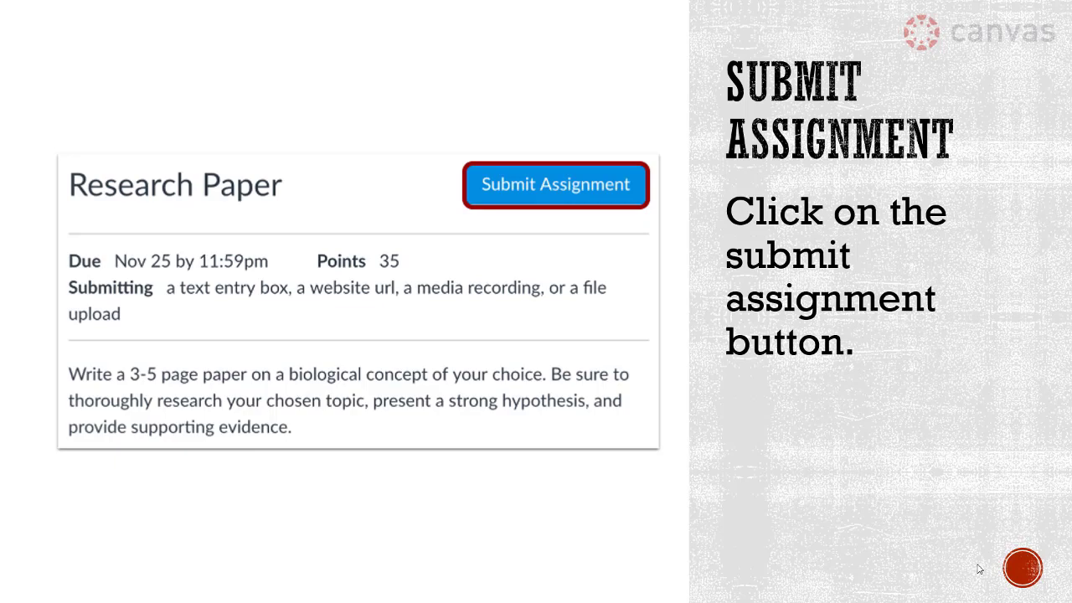
Step: Advance the slideshow from 'Submit Assignment' to the 'View Submission' slide
{"action": "left_click", "coordinate": [556, 184]}
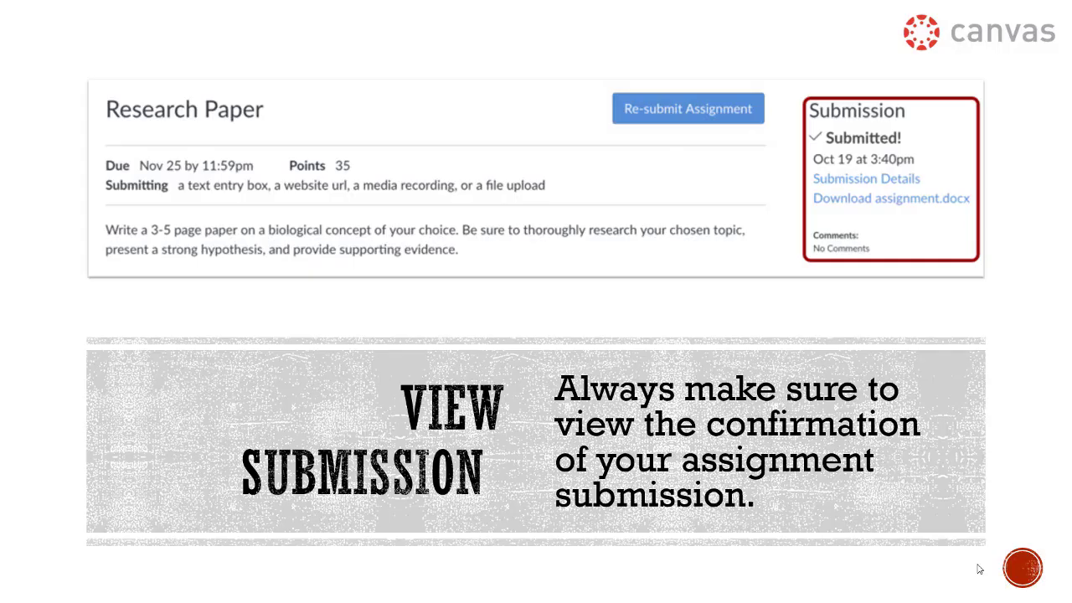